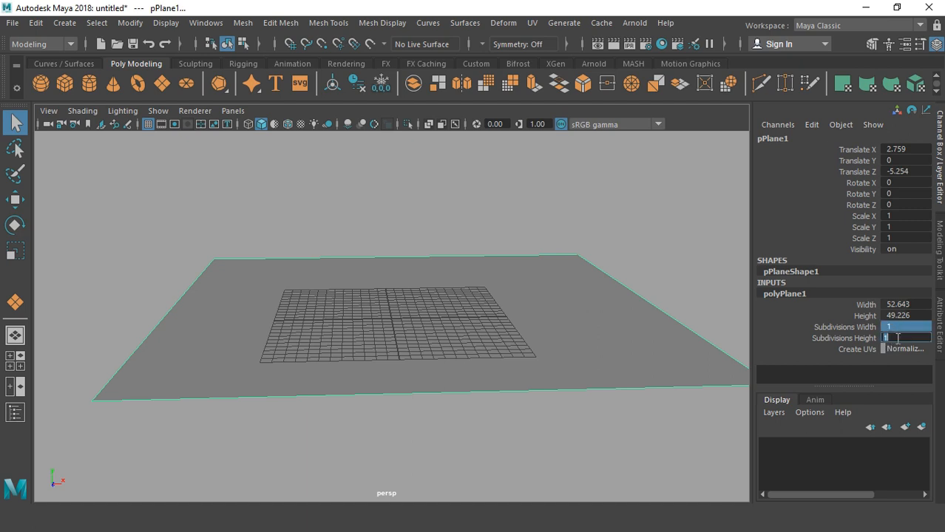
- Set polyPlane1 Subdivisions Width and Height to 50 for a denser ground grid
type("40")
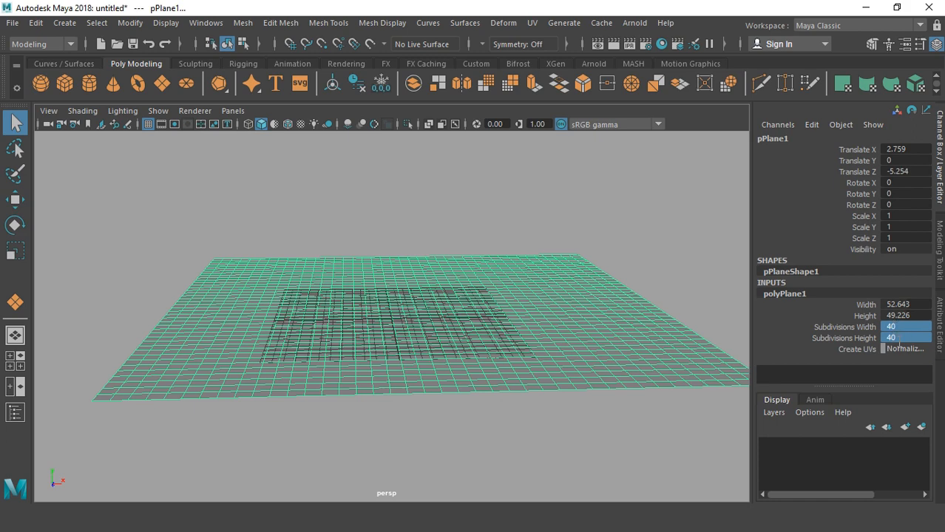
type("50")
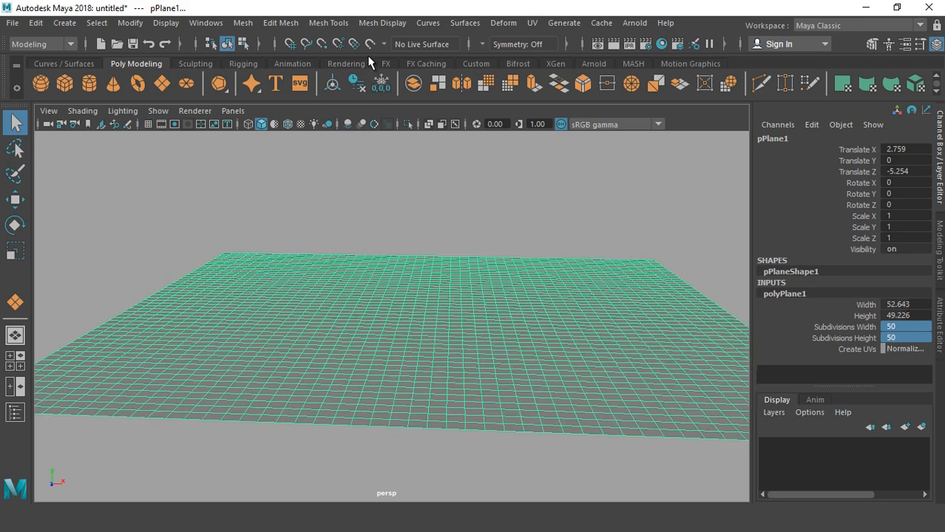
- Start the Sculpt Tool from Mesh Tools > Sculpting Tools with its settings shown
left_click(328, 24)
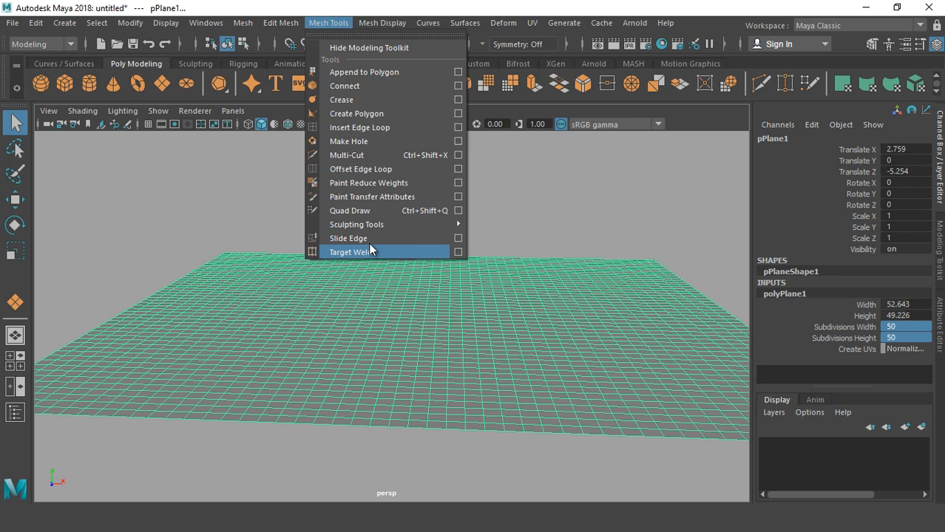
mouse_move(356, 225)
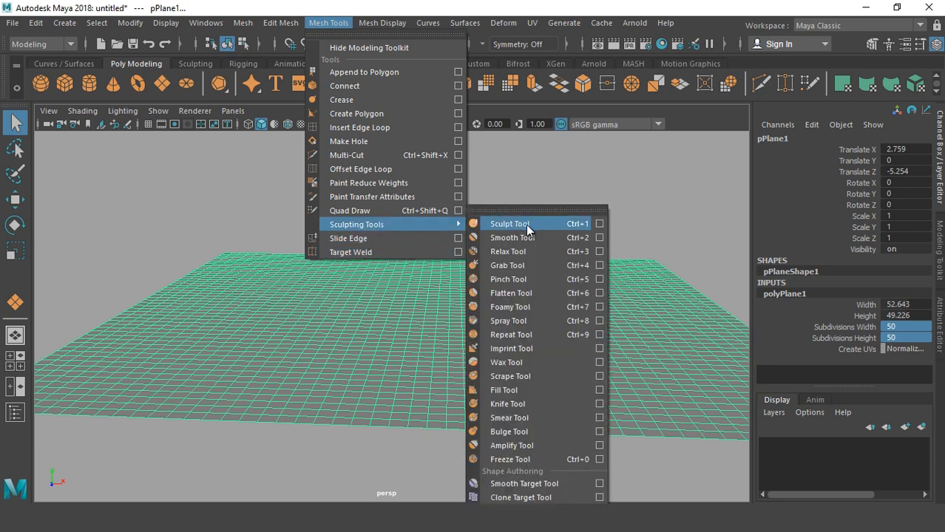
mouse_move(568, 229)
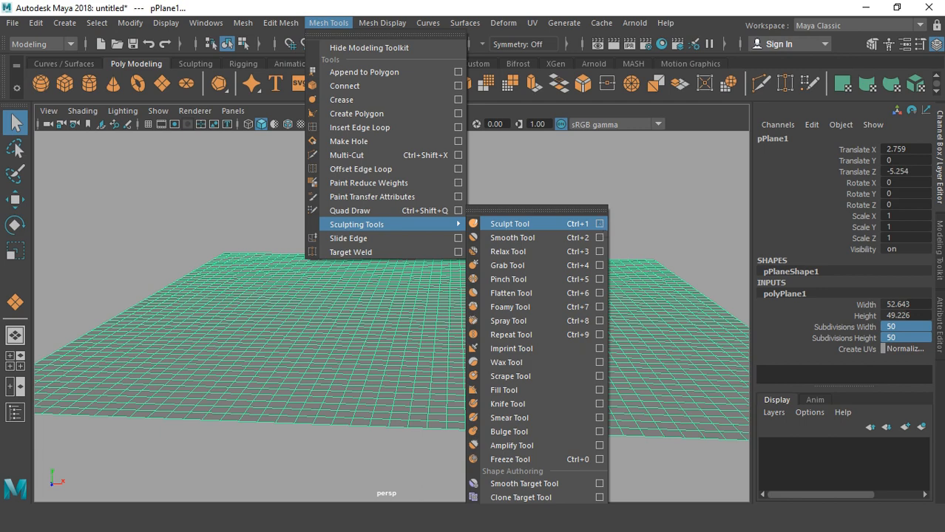
left_click(509, 223)
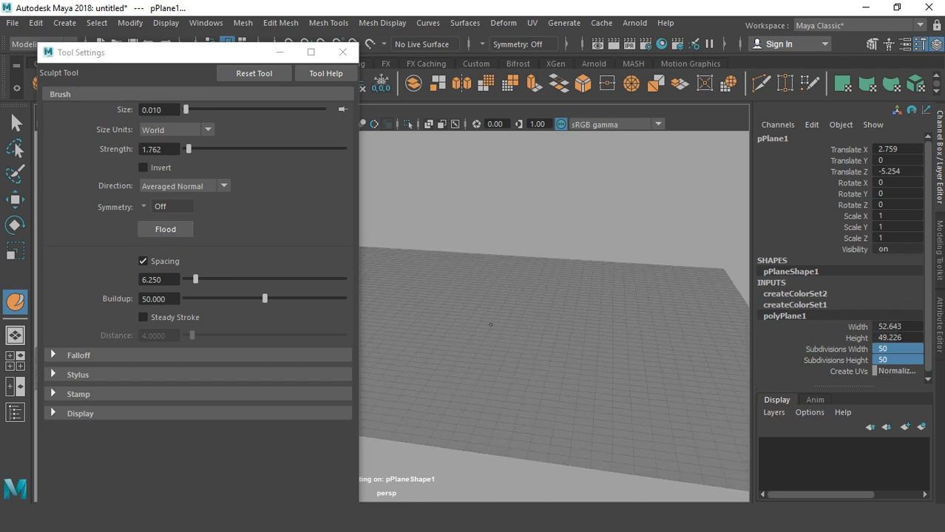
mouse_move(488, 331)
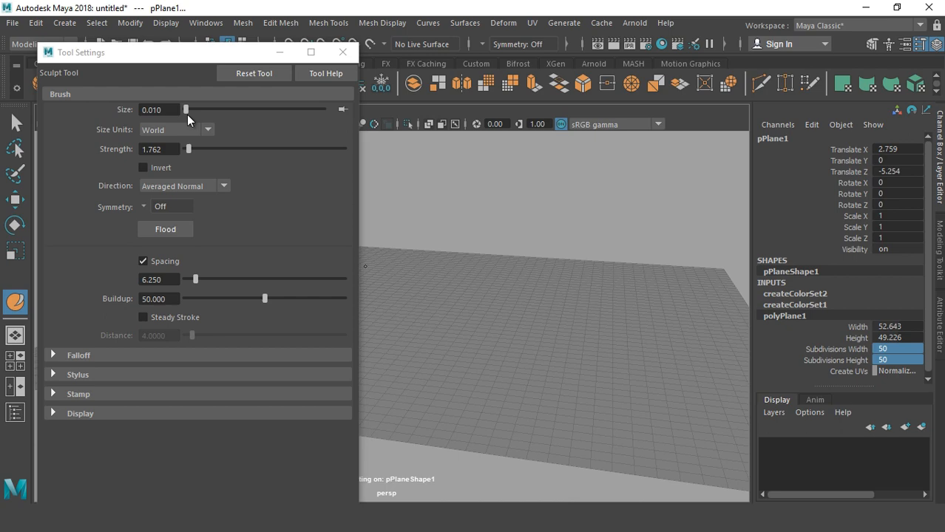
- Set the sculpt brush size to about 2.87 and strength to about 3.08, then dismiss the settings
left_click_drag(186, 110, 189, 110)
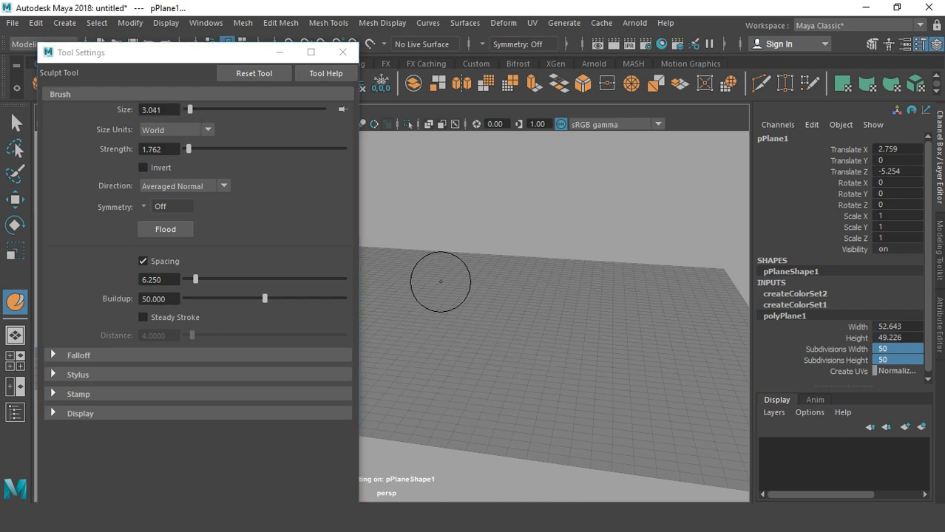
mouse_move(528, 325)
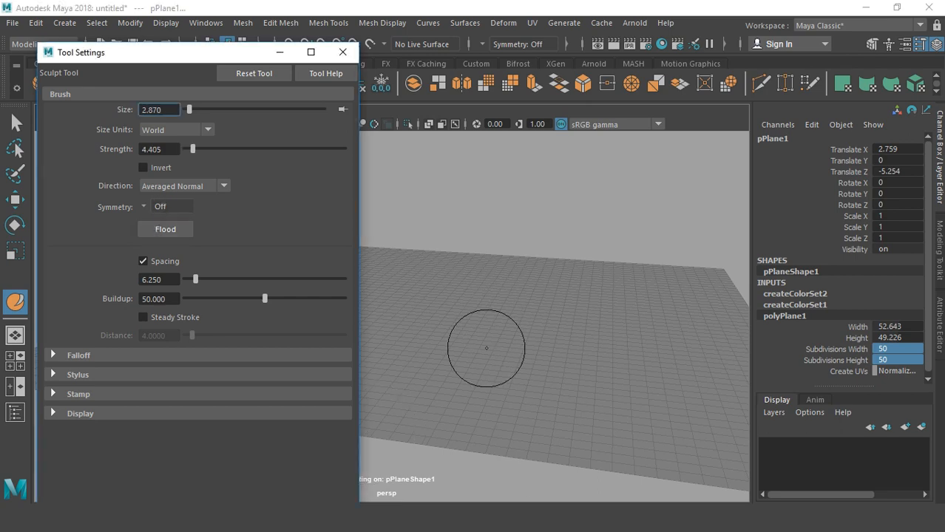
mouse_move(191, 150)
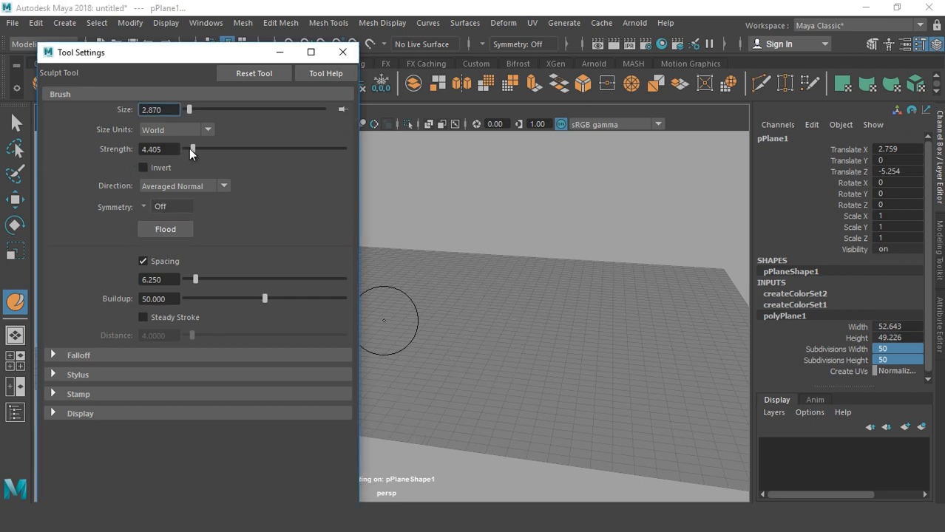
left_click_drag(192, 147, 204, 148)
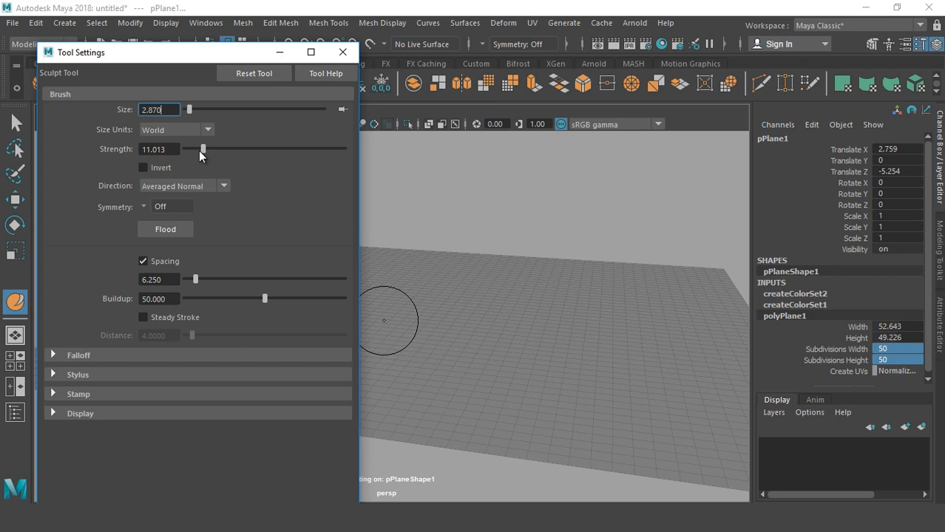
left_click_drag(204, 149, 192, 149)
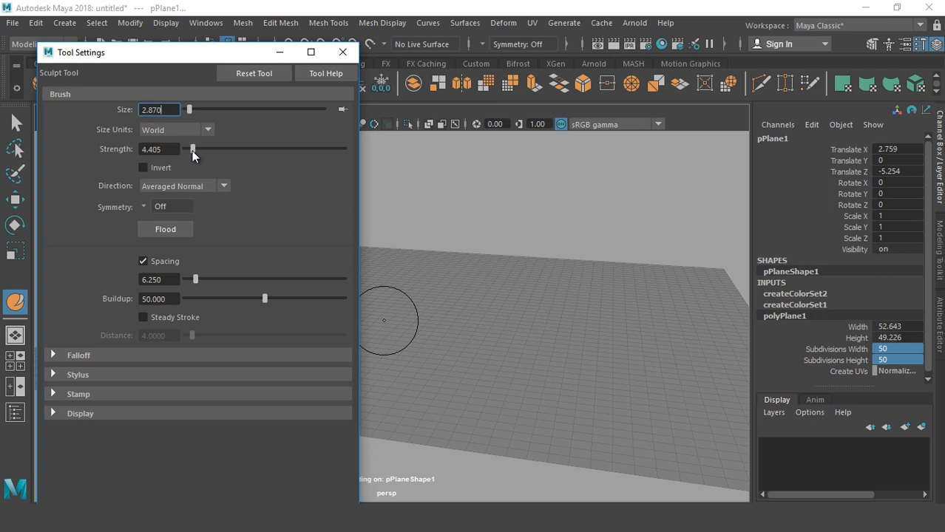
left_click_drag(192, 148, 189, 148)
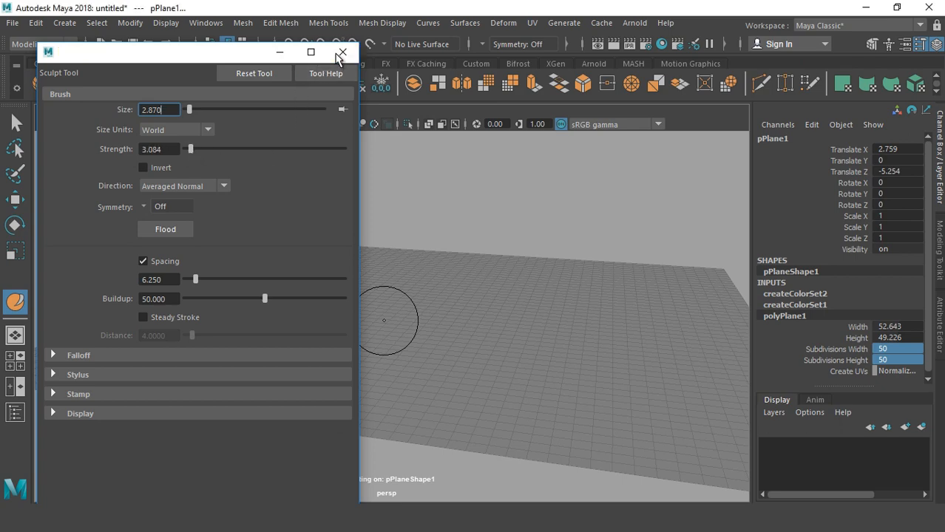
left_click(341, 53)
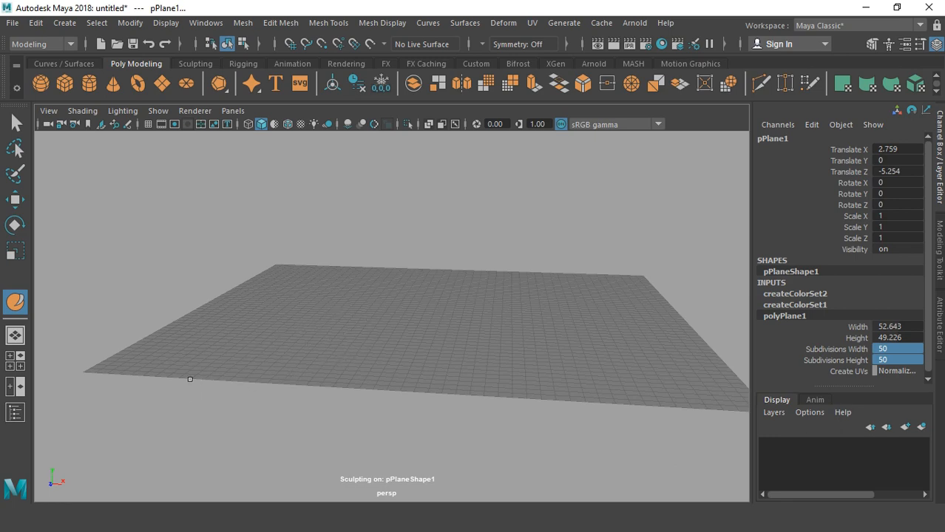
- Raise hills and ridges along the left side and back of the plane with sculpt strokes
left_click(152, 346)
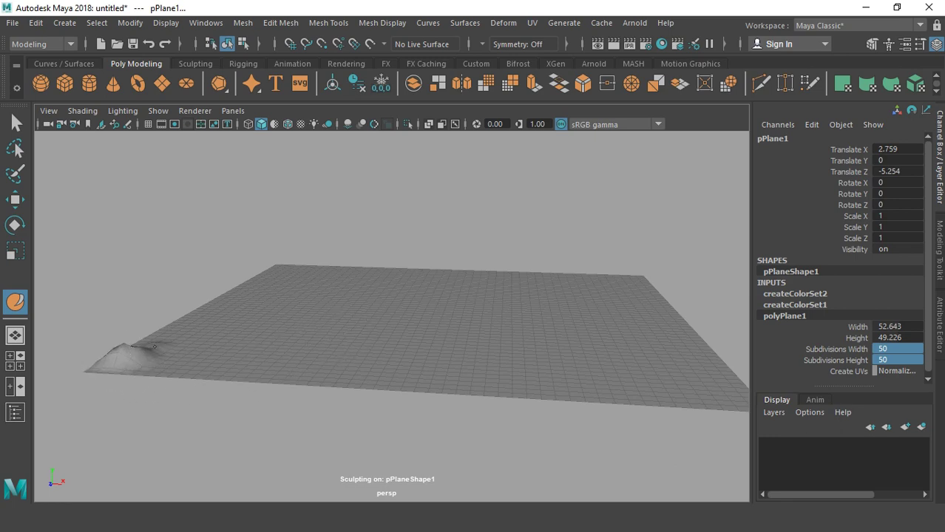
left_click_drag(147, 348, 255, 303)
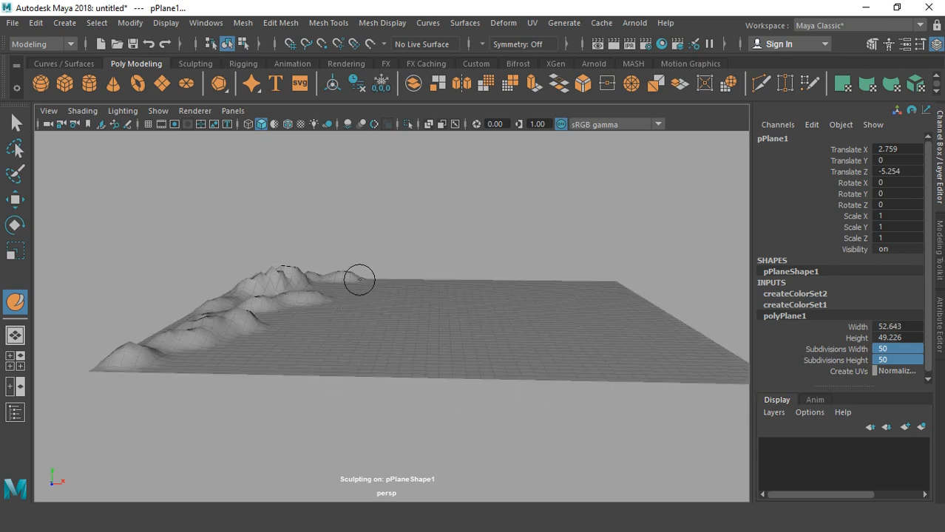
left_click_drag(358, 279, 349, 303)
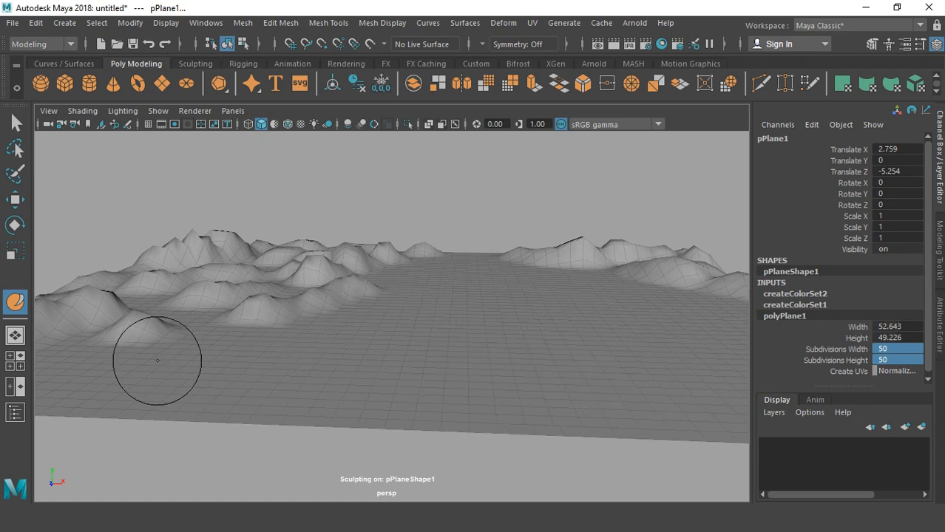
left_click_drag(157, 361, 195, 329)
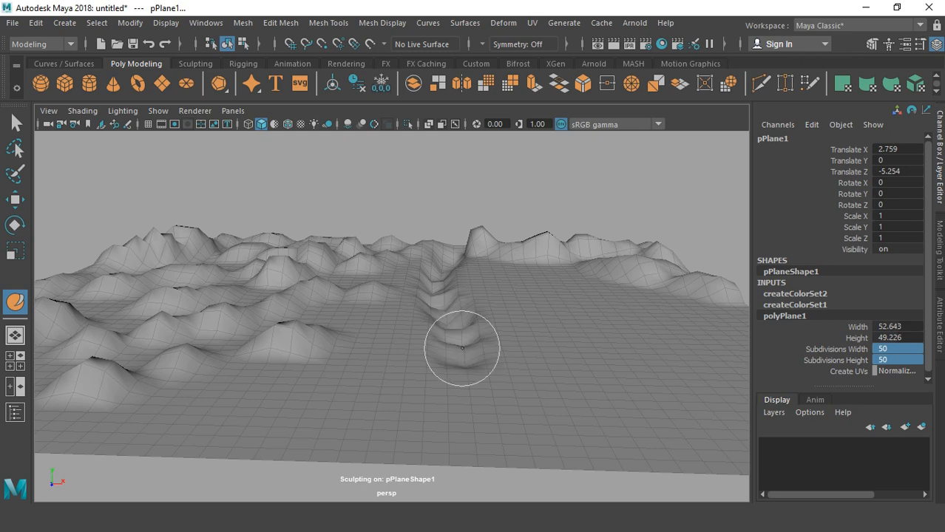
- Dig a winding river channel through the middle of the hills toward the front, shaping its banks
left_click_drag(461, 349, 485, 377)
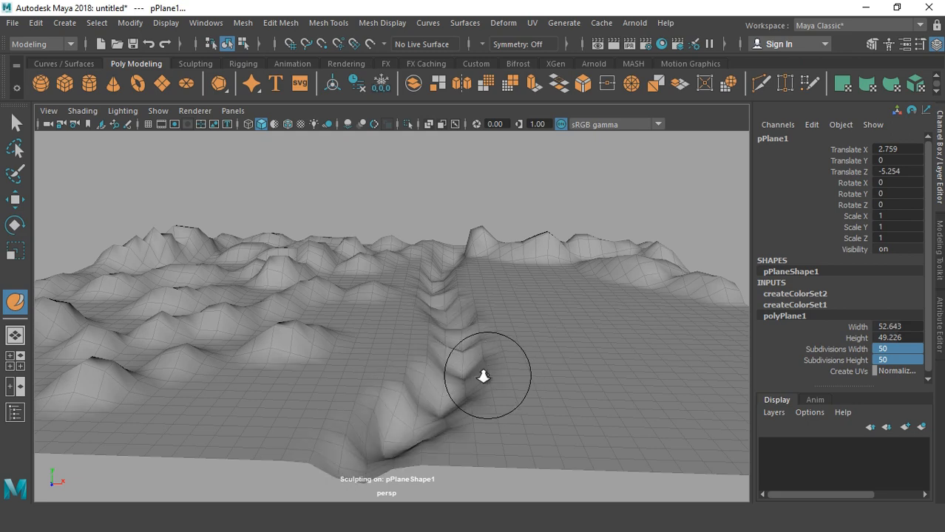
left_click_drag(485, 377, 435, 246)
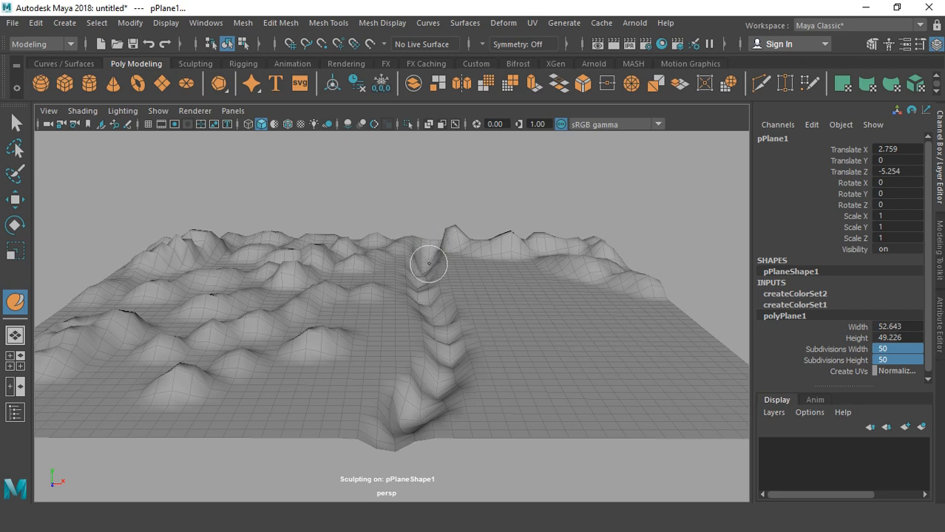
left_click_drag(427, 263, 452, 334)
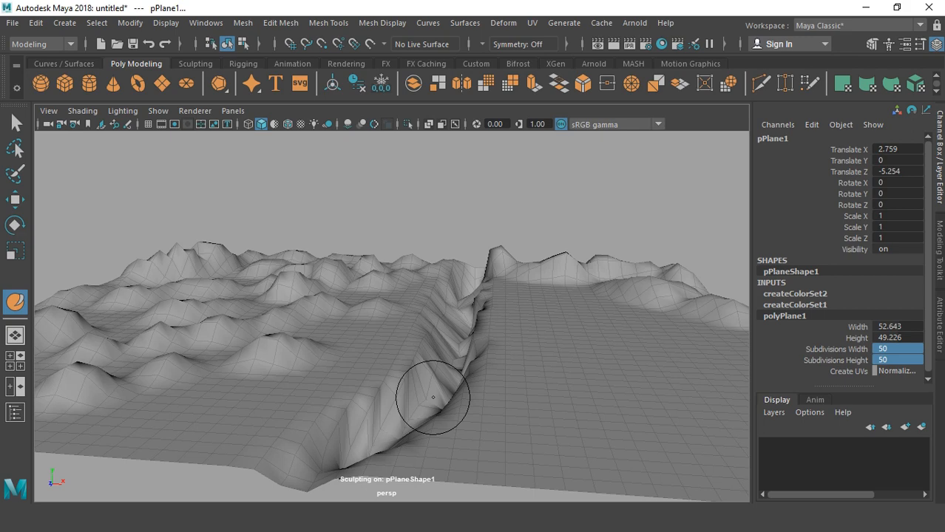
left_click_drag(432, 398, 429, 361)
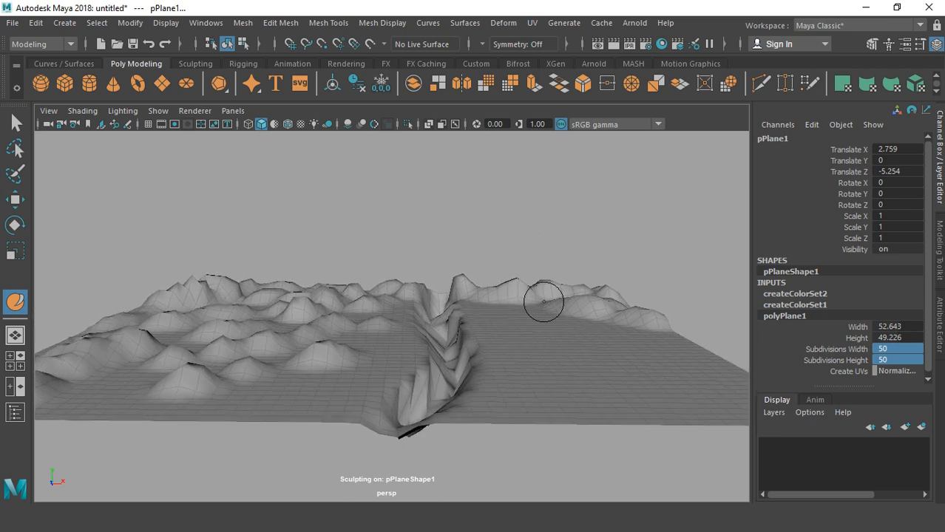
mouse_move(577, 311)
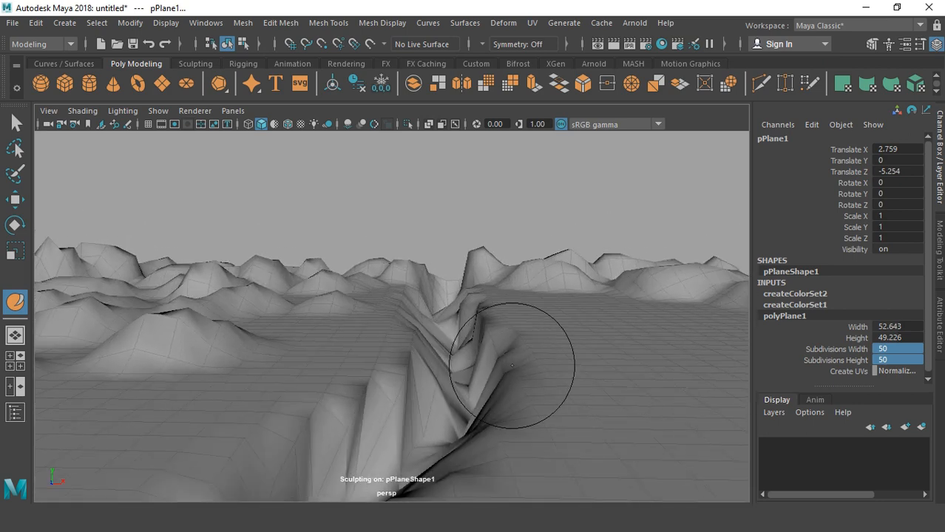
left_click_drag(510, 367, 536, 352)
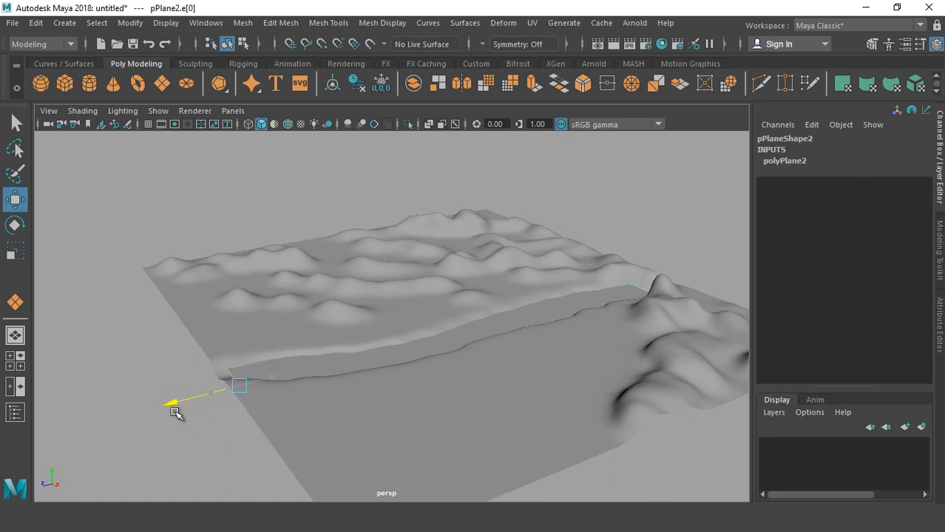
- Stretch the water plane's edge along the valley banks and view it down the river
left_click_drag(237, 384, 421, 314)
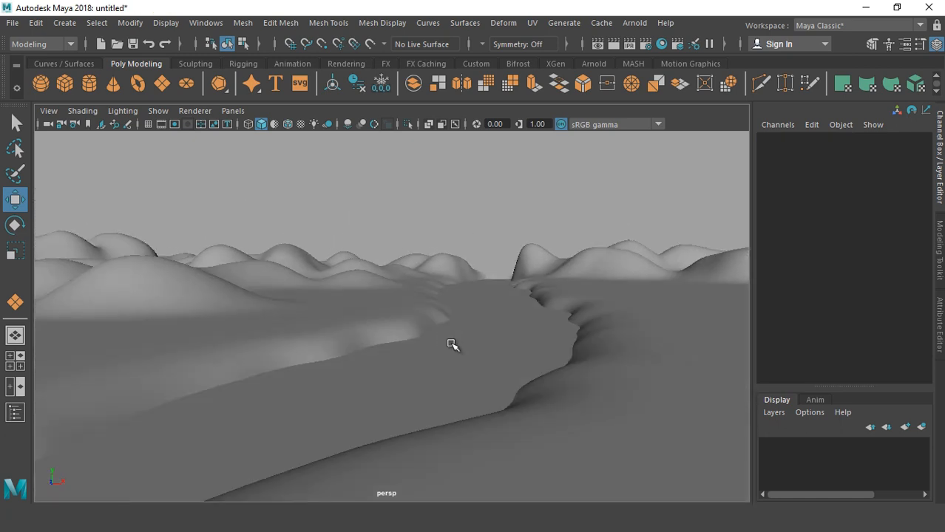
left_click_drag(453, 343, 485, 352)
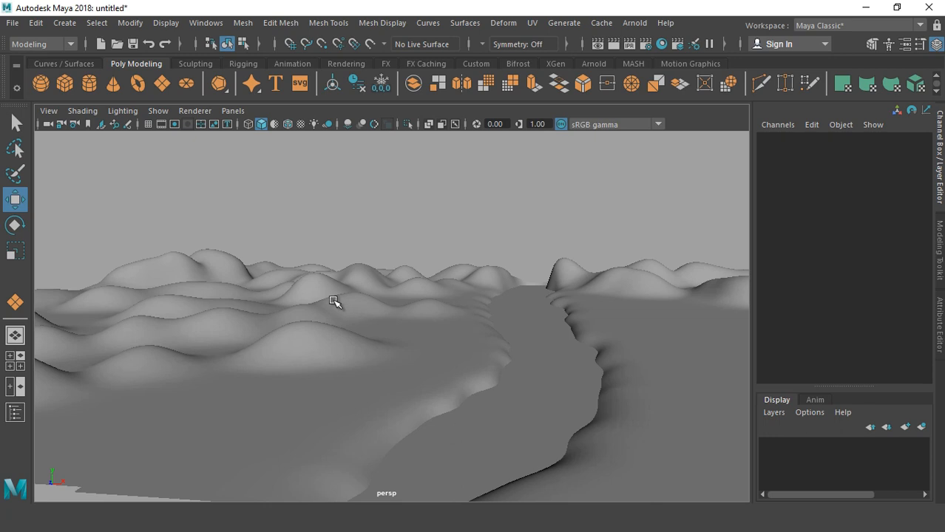
- Assign a new Lambert material to the terrain via its right-click menu
right_click(334, 302)
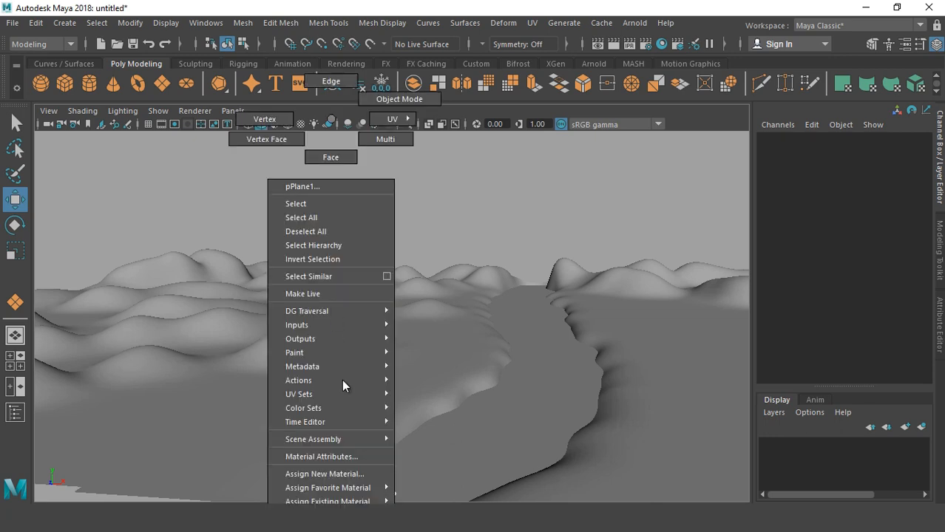
left_click(324, 474)
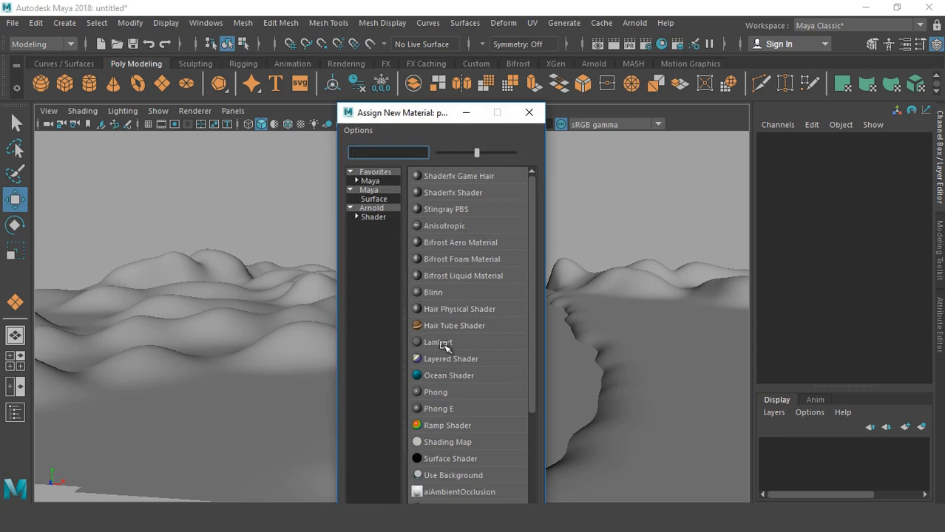
left_click(437, 341)
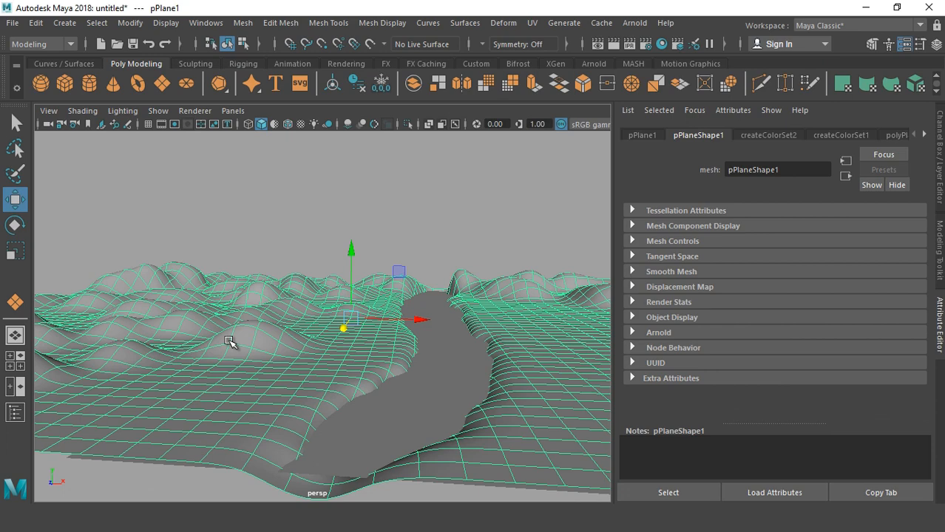
- Bring up lambert2's Material Attributes and begin editing its Color
right_click(229, 342)
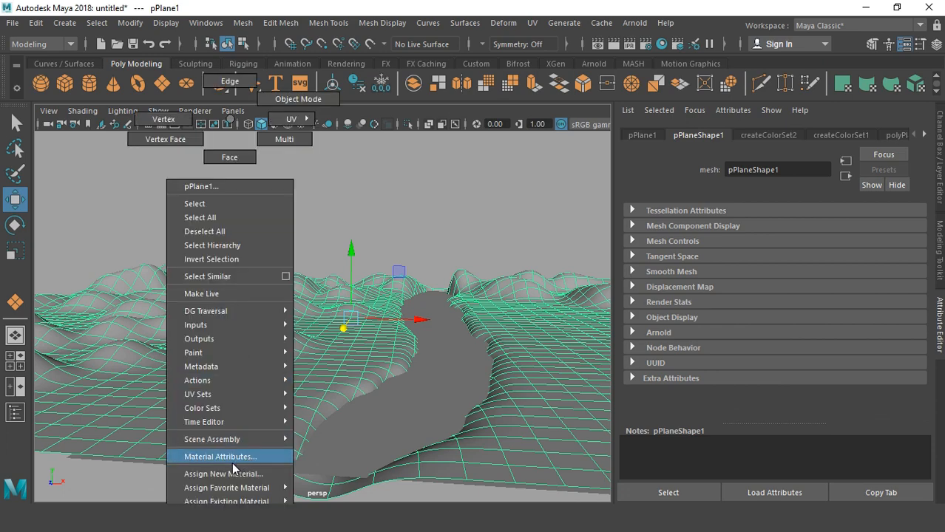
left_click(216, 455)
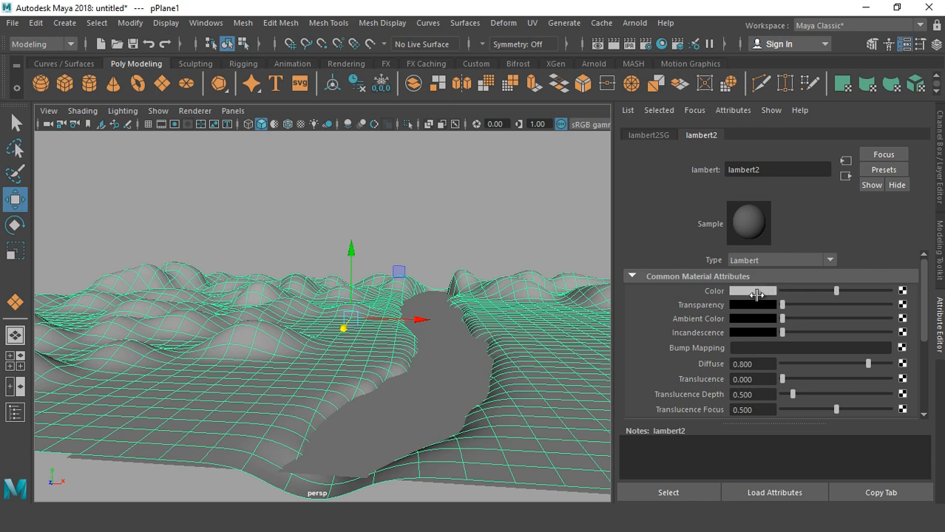
left_click(755, 290)
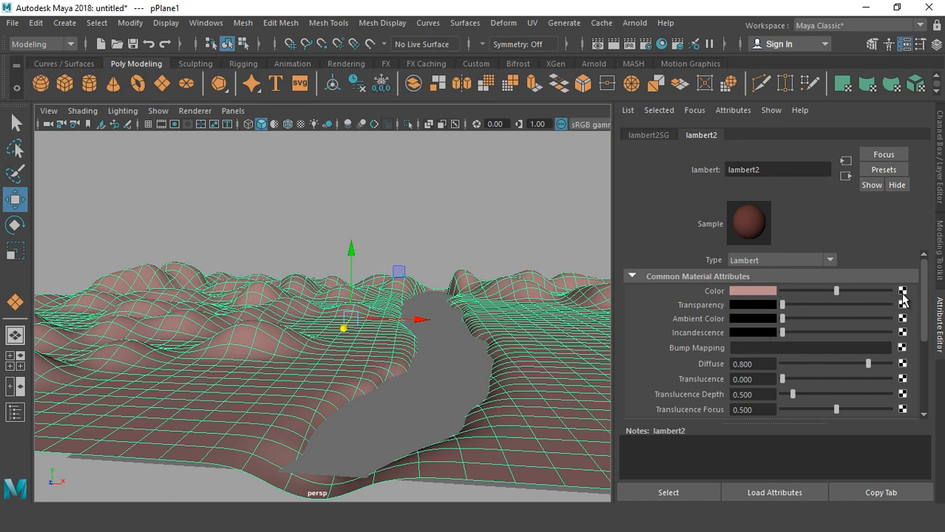
- Map a Fractal 2D texture into lambert2's Color for a mottled grey rocky look
left_click(902, 291)
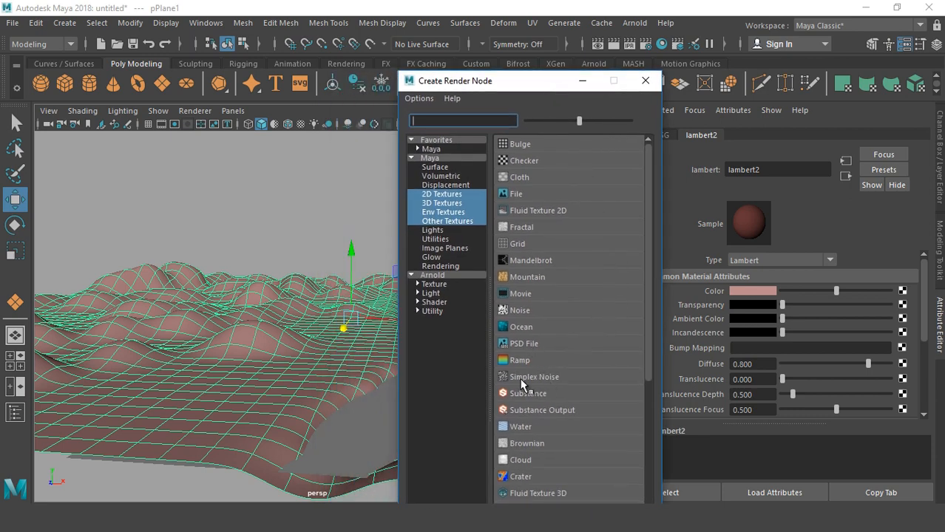
left_click(500, 228)
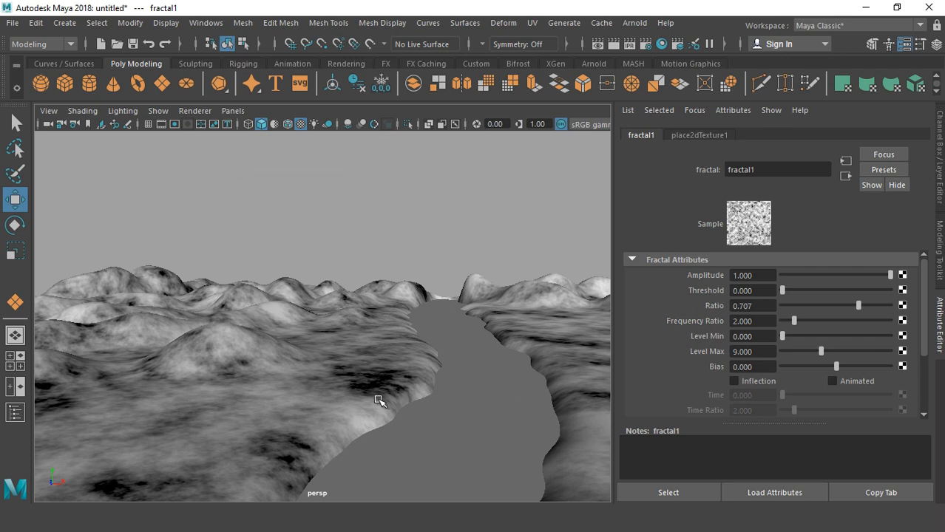
mouse_move(636, 149)
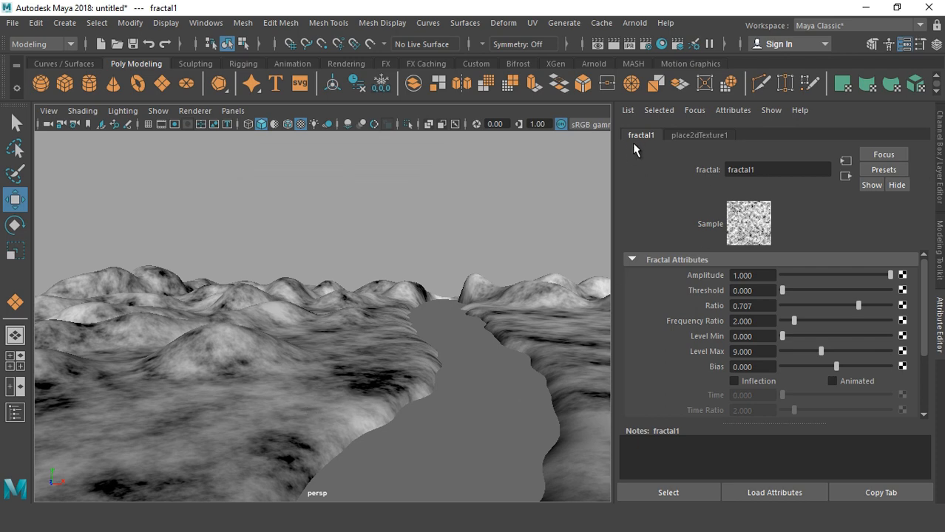
mouse_move(420, 359)
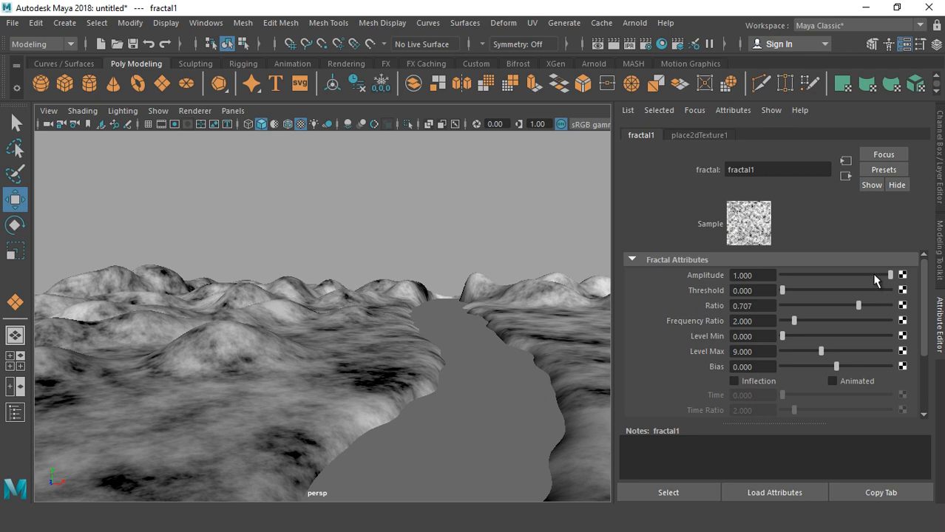
- Set fractal1 amplitude to 0.818, nudge threshold up, and expand Color Balance
left_click_drag(890, 275, 870, 275)
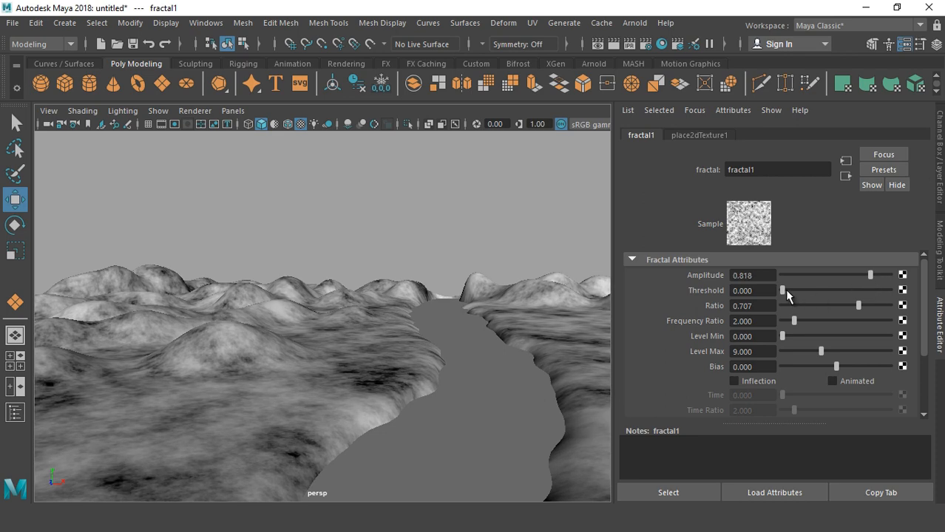
left_click_drag(782, 290, 786, 290)
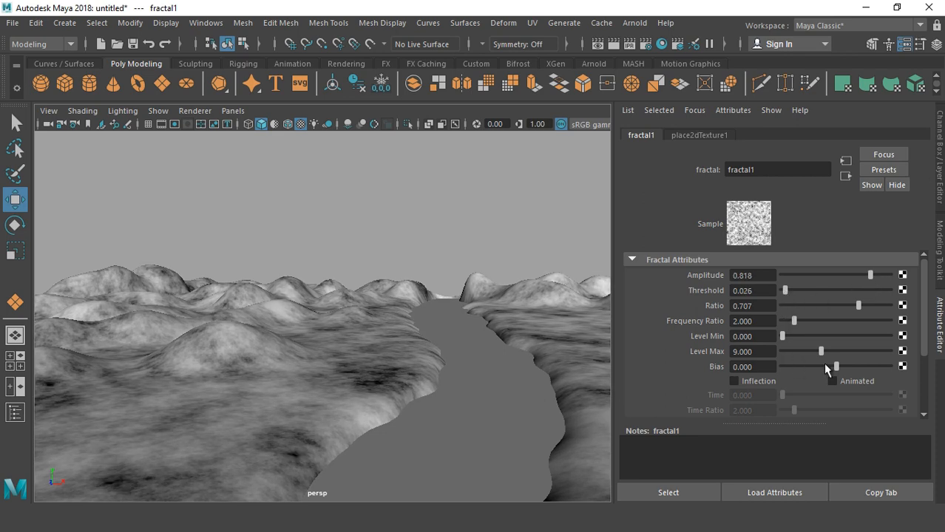
scroll("down", 3)
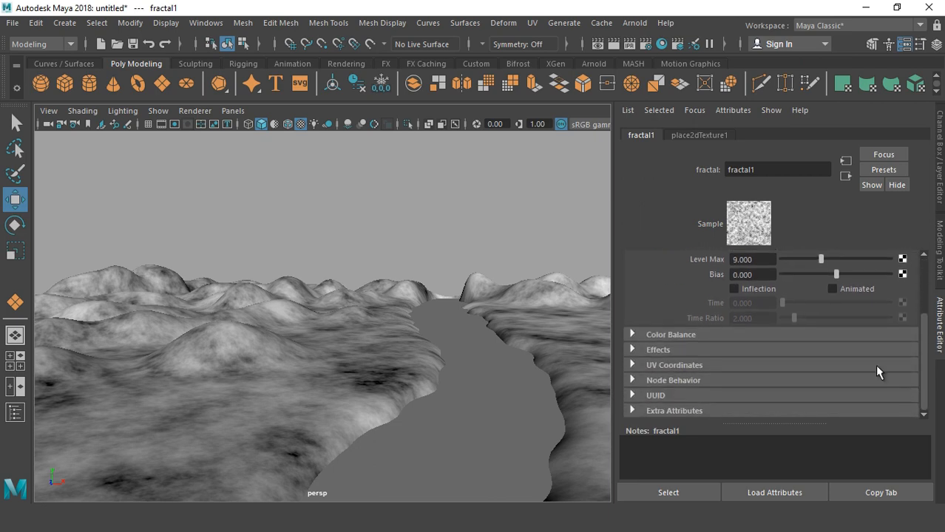
left_click(671, 334)
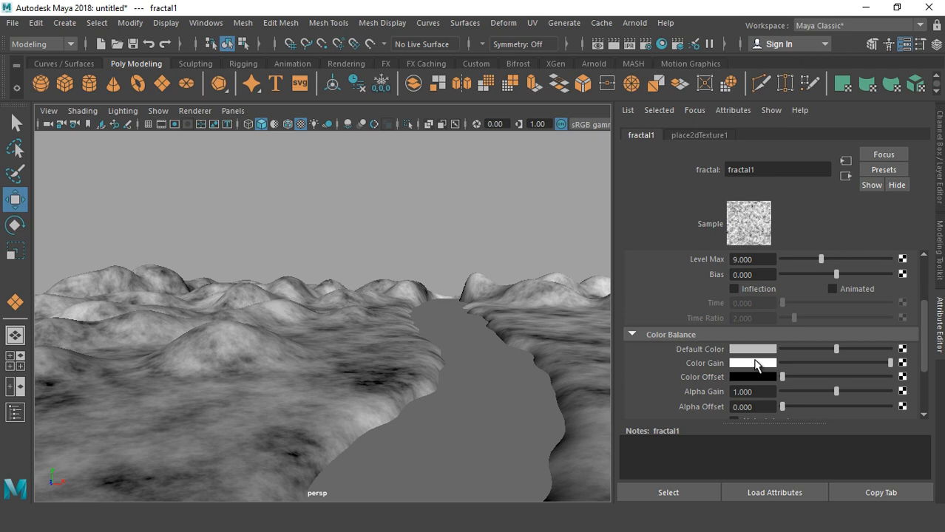
mouse_move(766, 377)
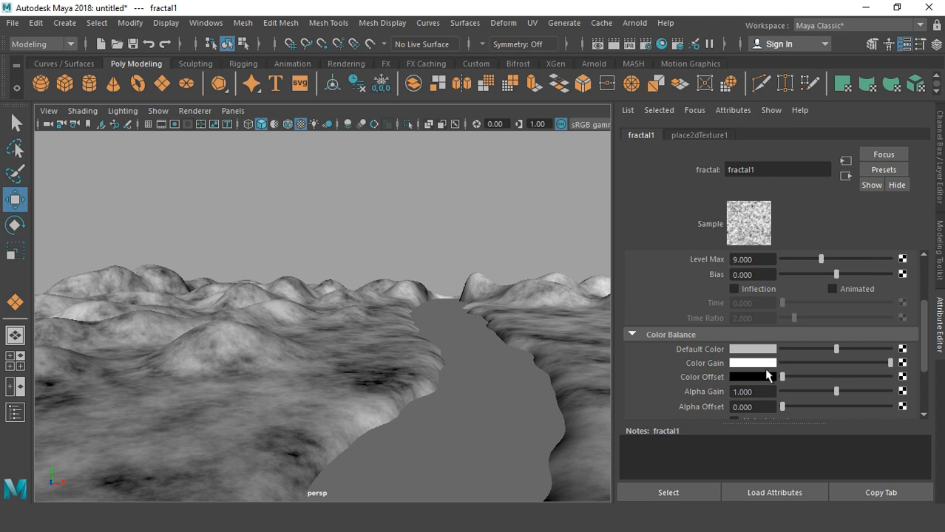
mouse_move(773, 387)
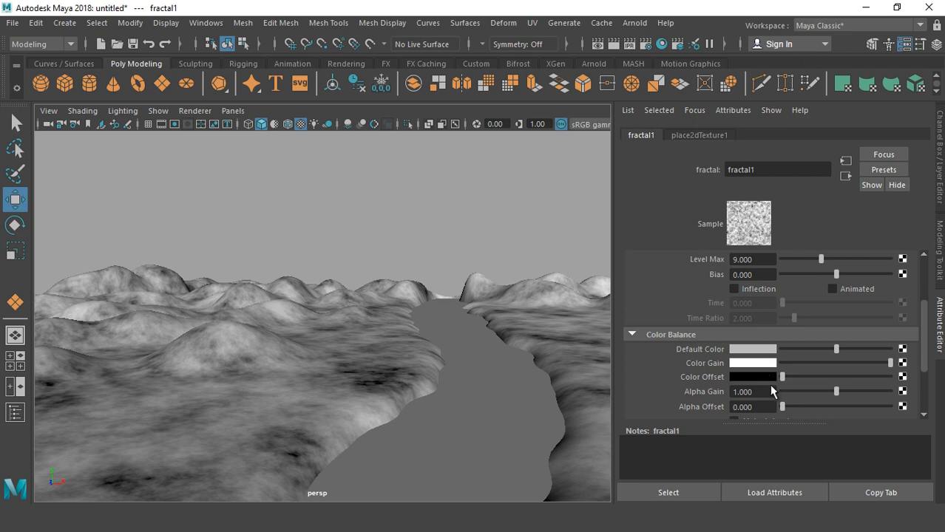
mouse_move(723, 376)
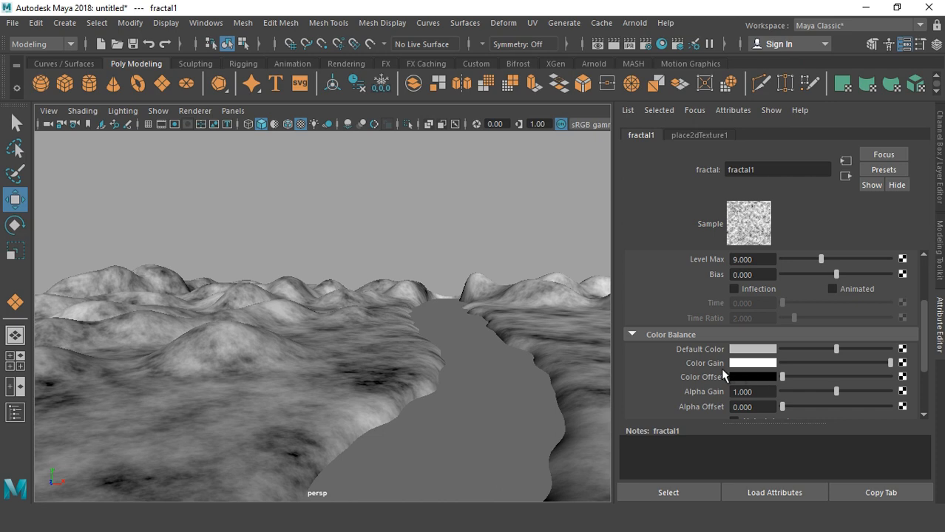
mouse_move(760, 366)
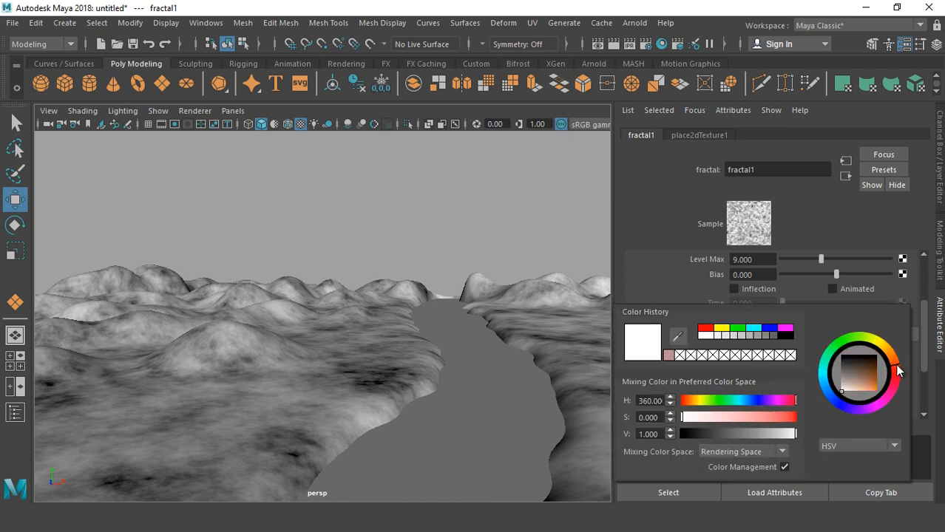
- Set the fractal's Color Gain to a reddish-brown shade in the colour picker
left_click(870, 396)
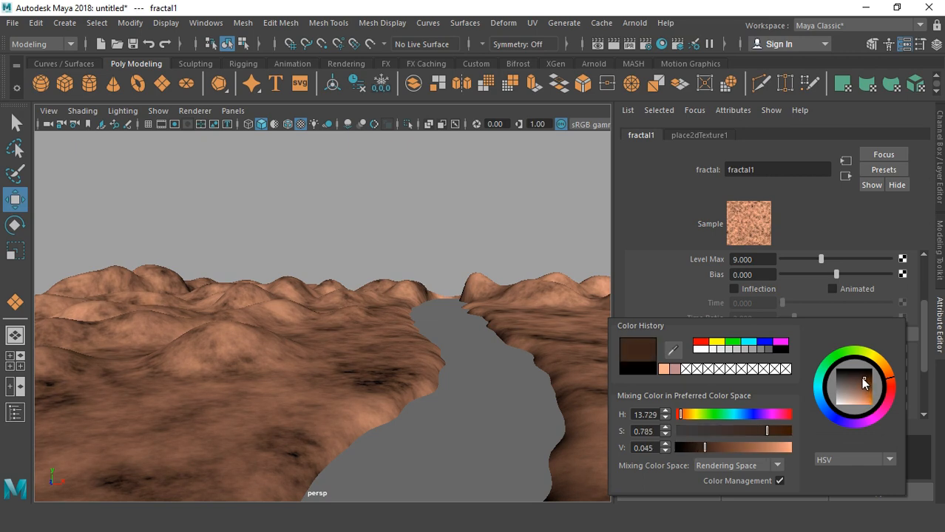
left_click_drag(863, 383, 860, 378)
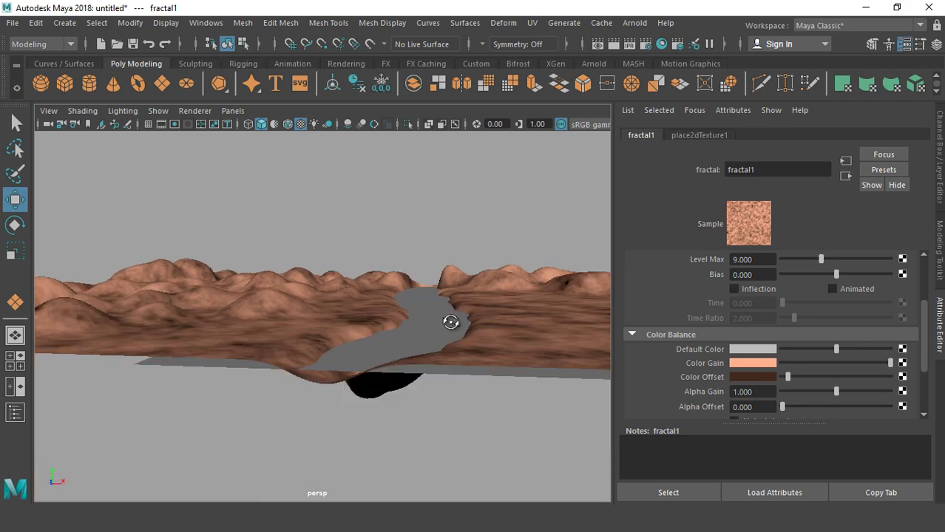
- Inspect the ridged bumped terrain and select the river plane
left_click_drag(451, 322, 467, 331)
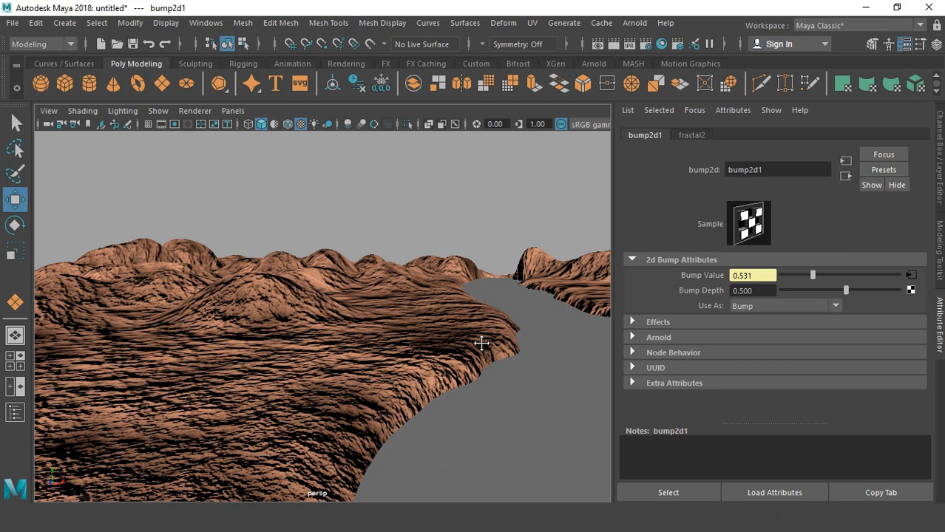
left_click(753, 290)
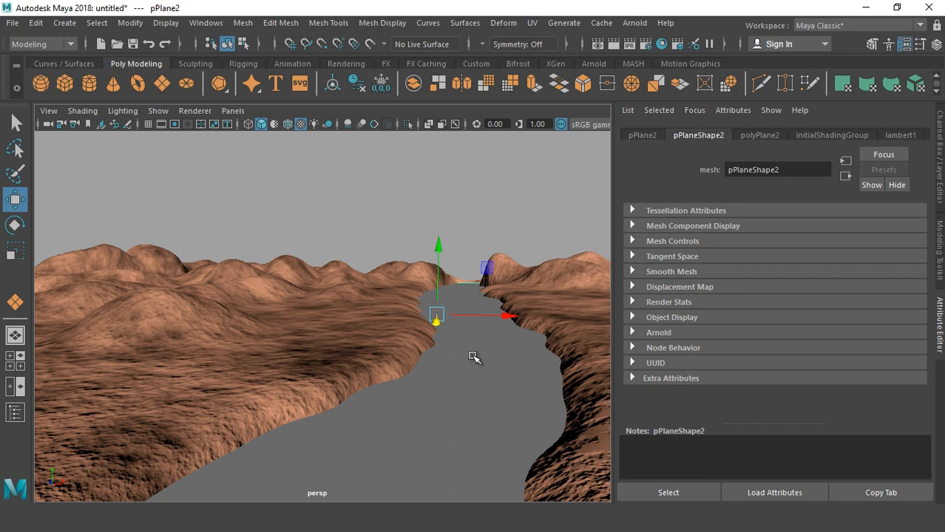
- Bring up the Assign New Material window for the river plane
right_click(473, 357)
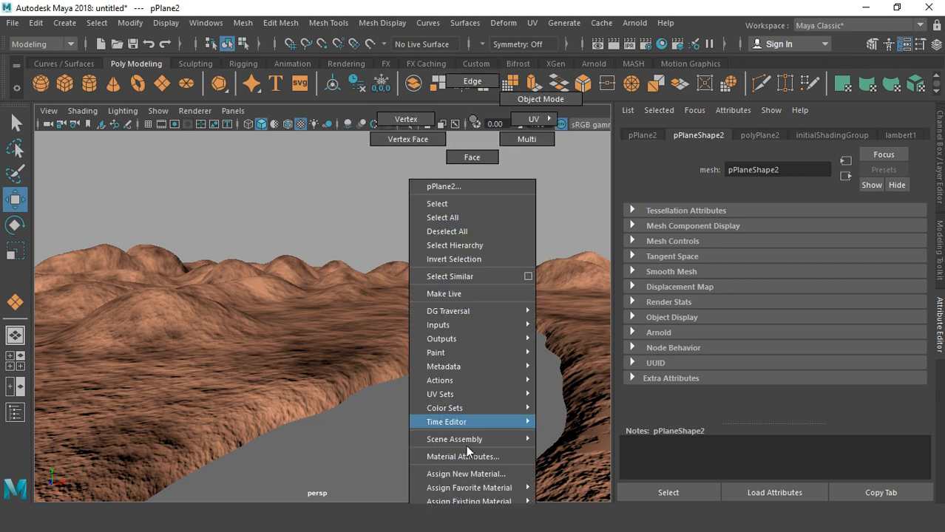
left_click(466, 473)
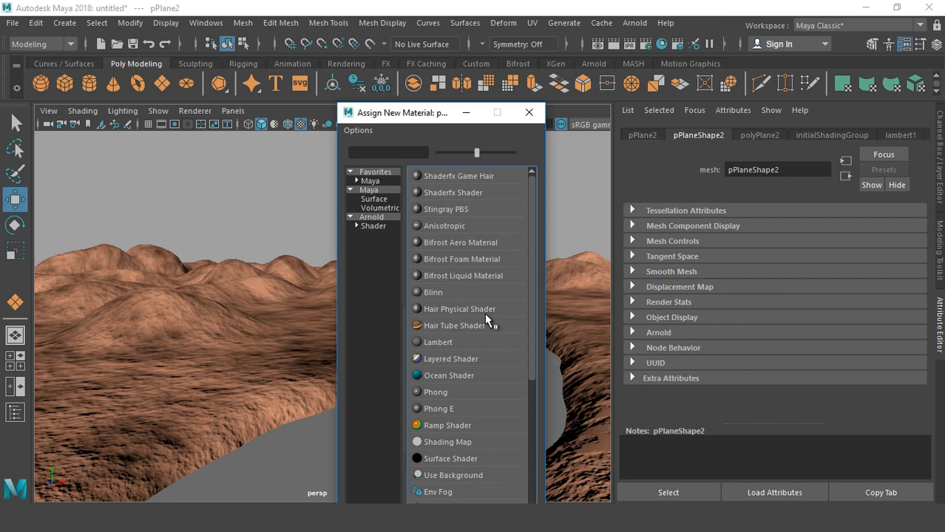
mouse_move(438, 382)
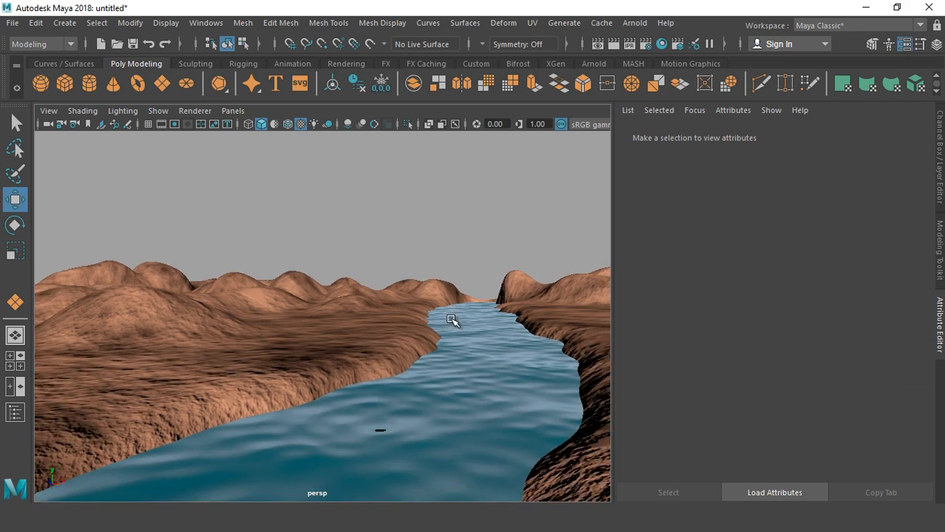
mouse_move(446, 319)
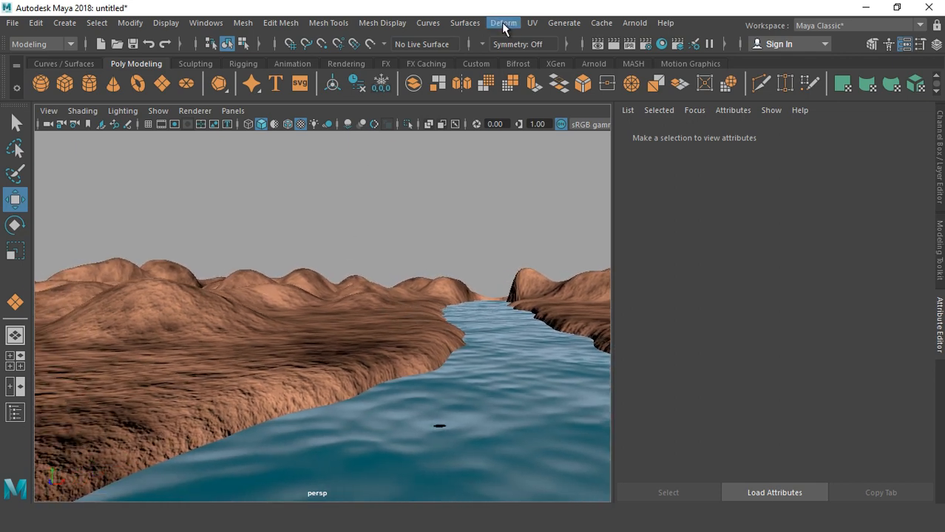
- Open the Paint Effects Get Brush Content Browser from the Generate menu
left_click(583, 22)
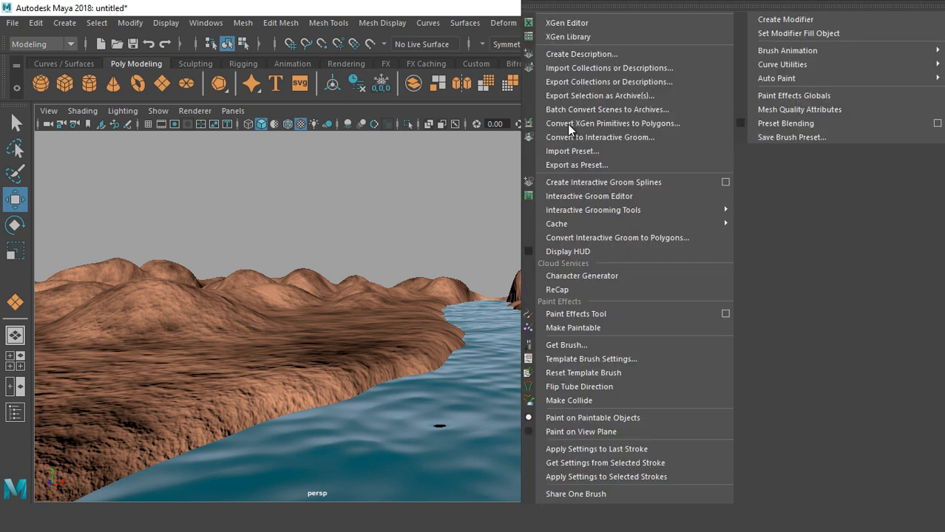
mouse_move(580, 344)
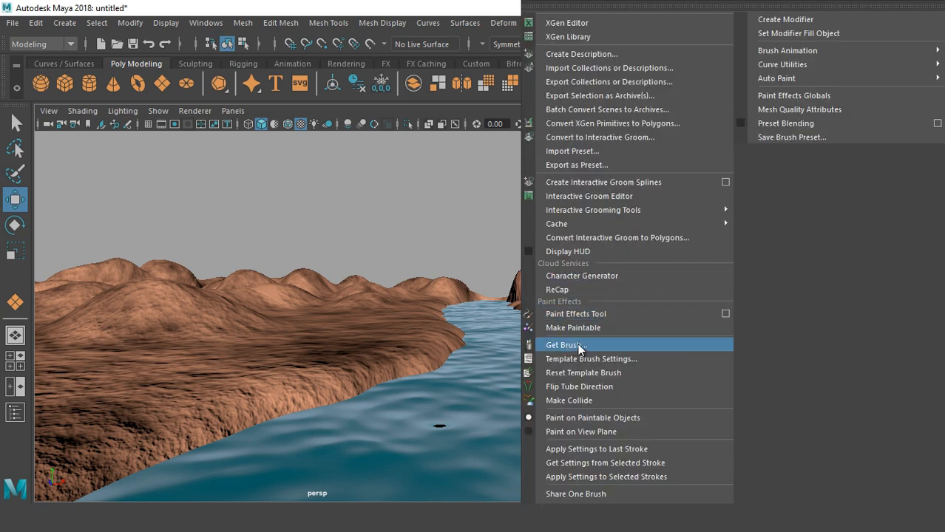
left_click(566, 344)
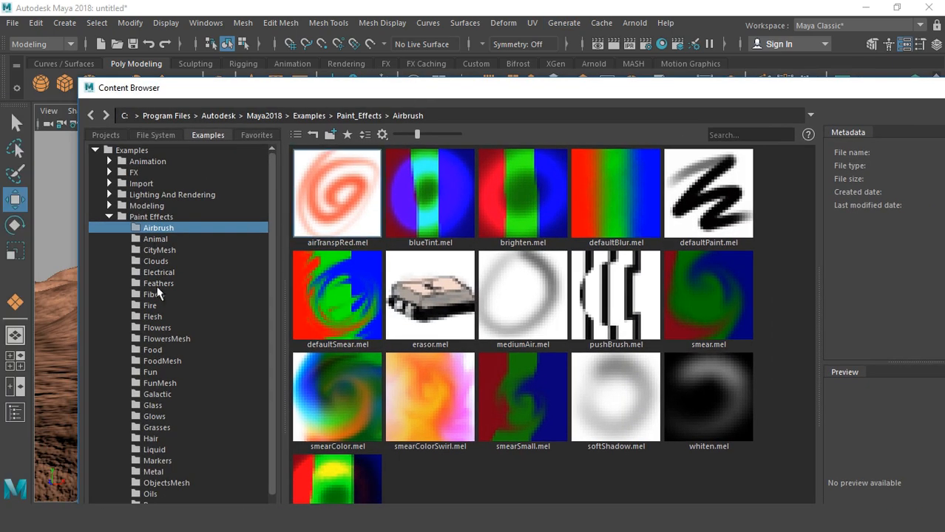
- Show the Trees brush folder and select the treeBare.mel brush
scroll("down", 3)
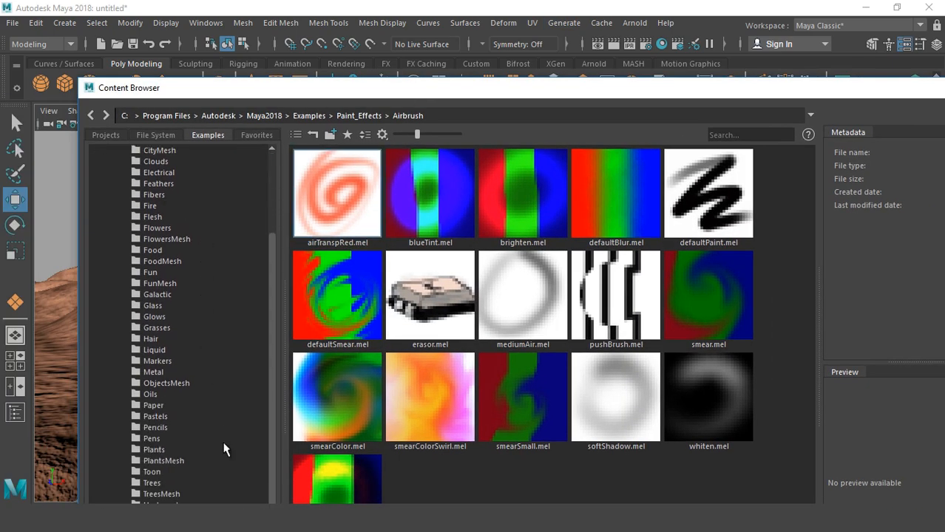
left_click(151, 482)
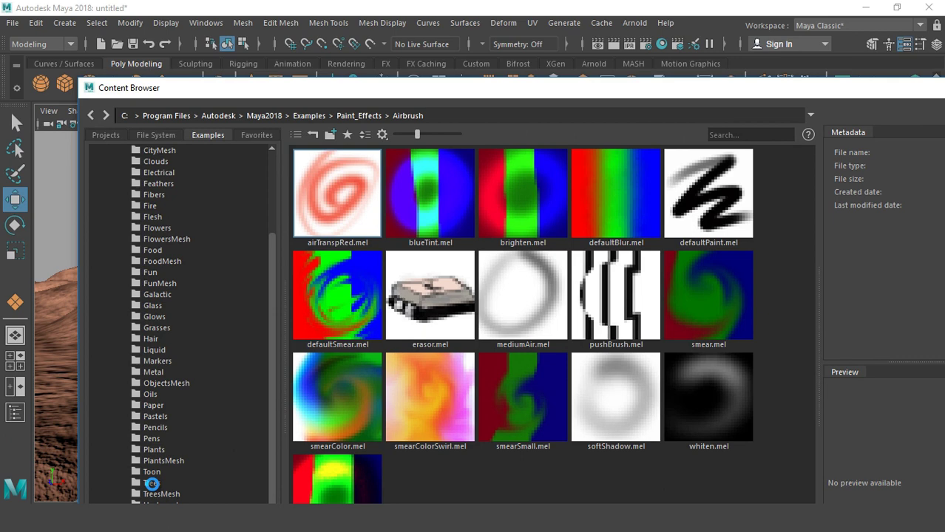
left_click(149, 482)
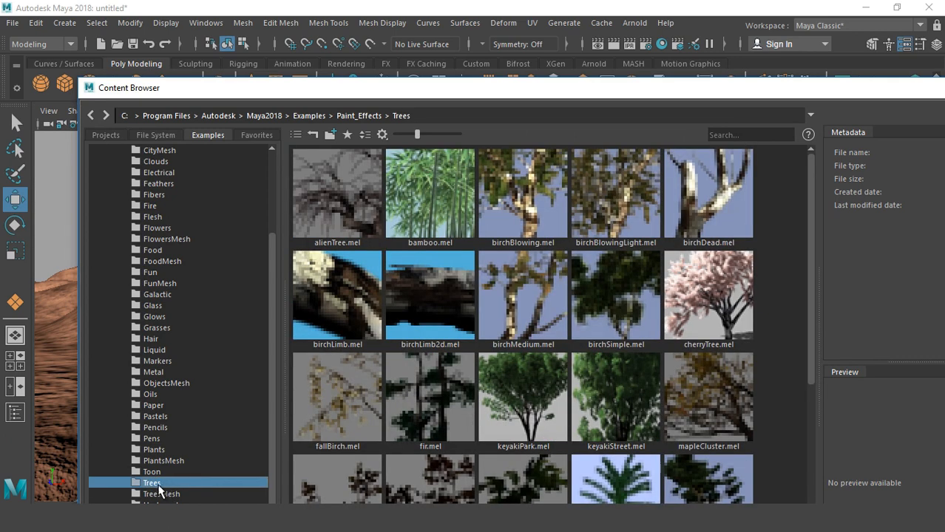
scroll("down", 3)
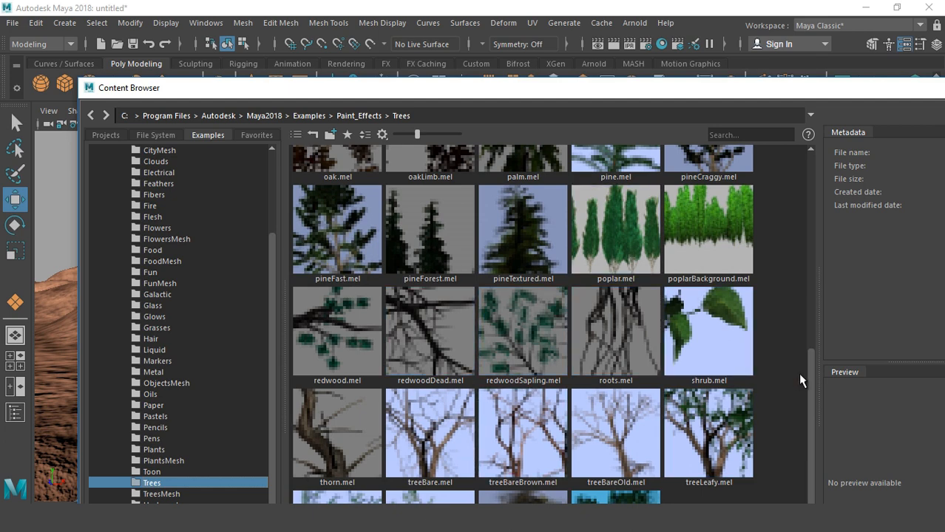
mouse_move(434, 436)
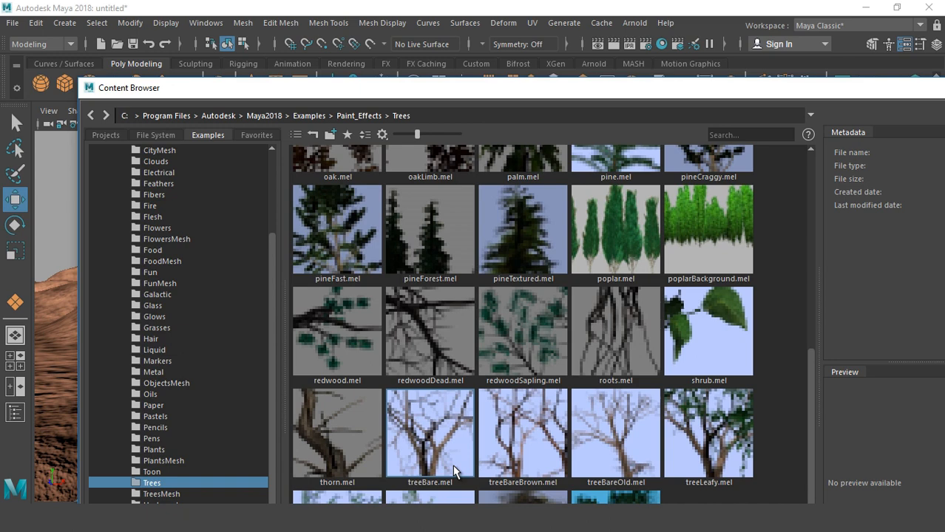
mouse_move(450, 446)
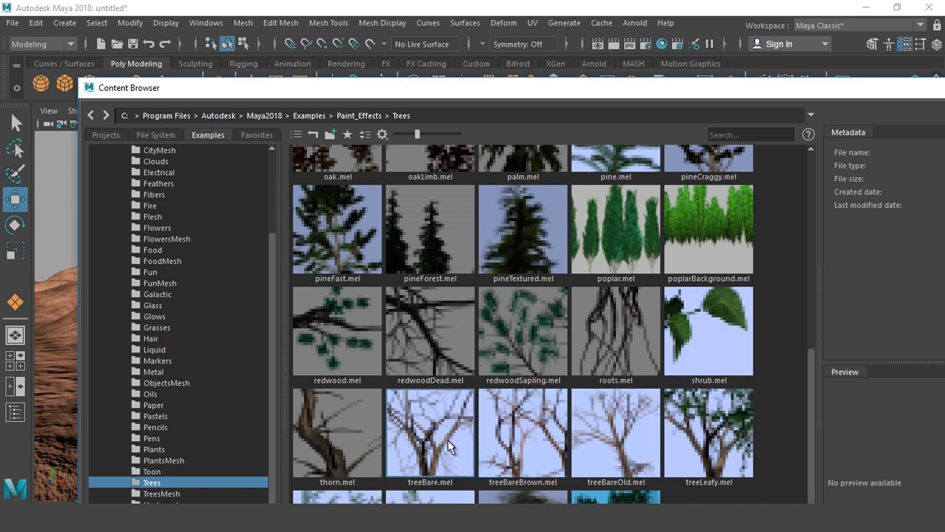
mouse_move(430, 436)
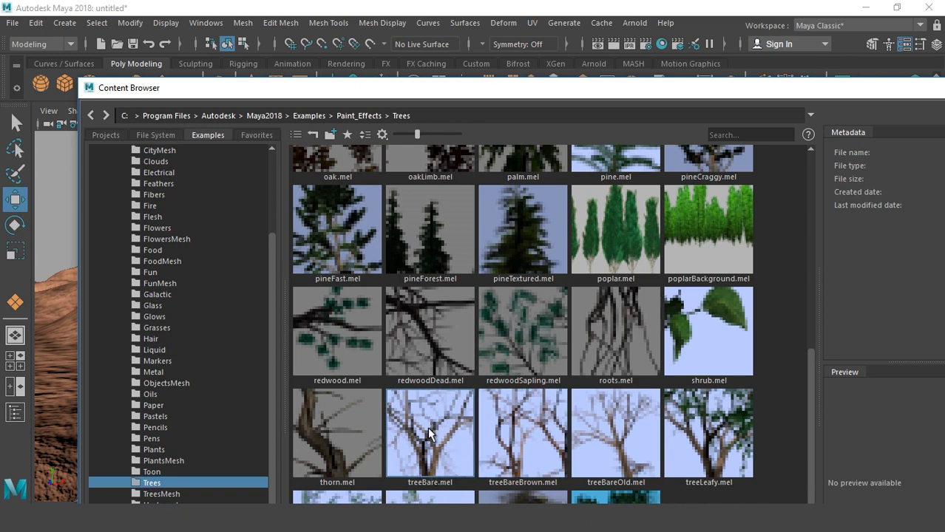
left_click(423, 437)
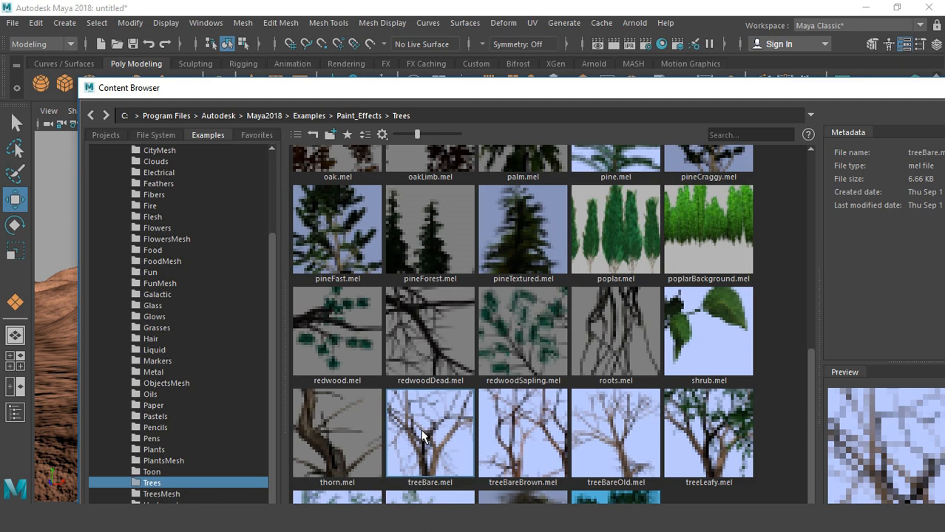